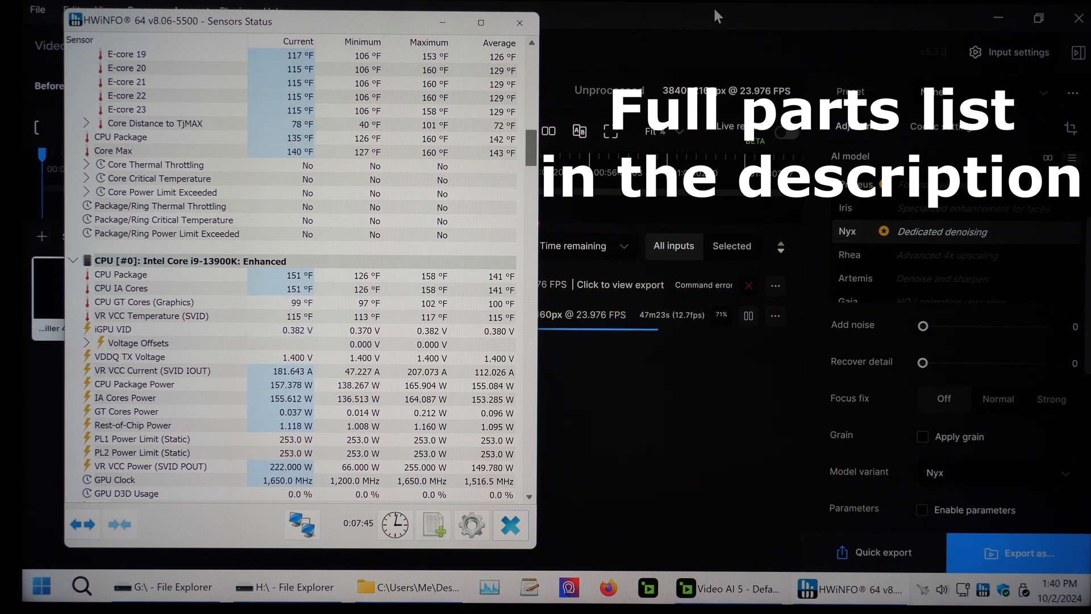
{"action": "mouse_move", "coordinate": [706, 12]}
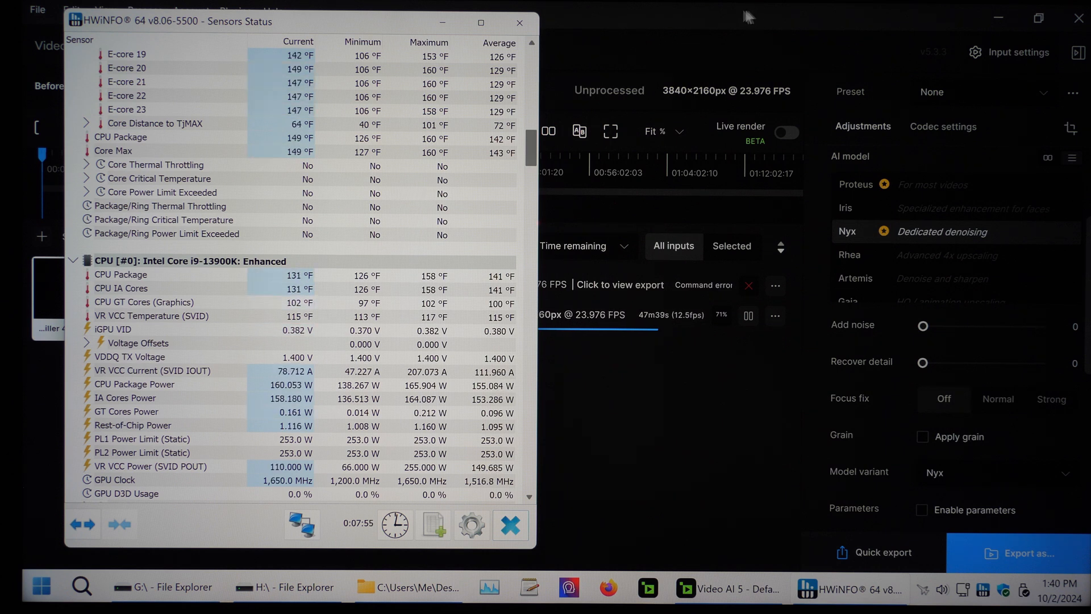
{"action": "mouse_move", "coordinate": [669, 20]}
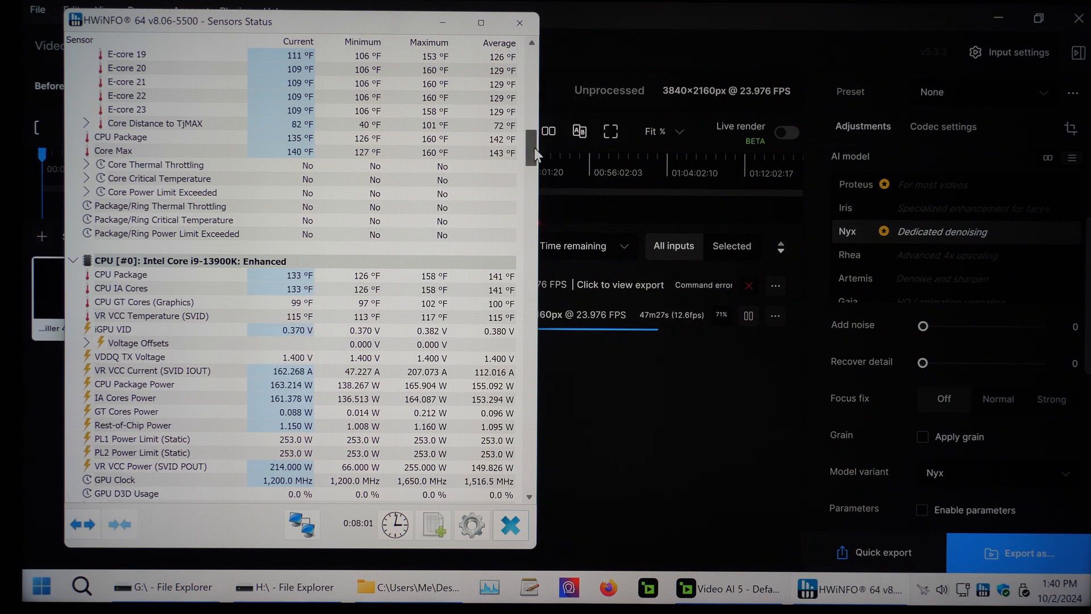
Step: Switch the export queue's time display from Time remaining to Time elapsed for the 4K Nyx export
{"action": "scroll", "scroll_direction": "up", "scroll_amount": 3}
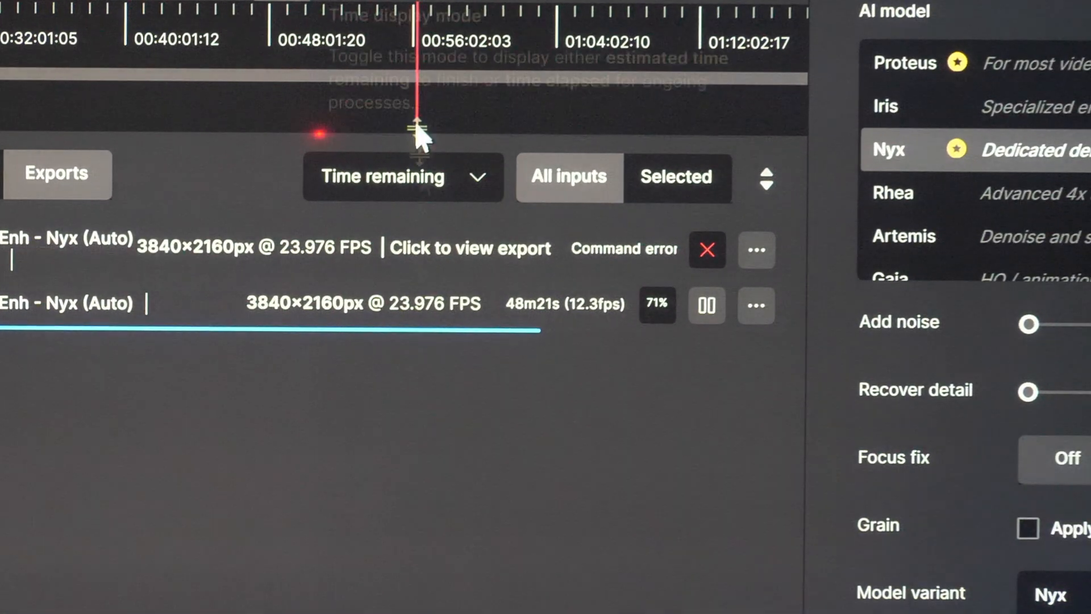
{"action": "mouse_move", "coordinate": [452, 188]}
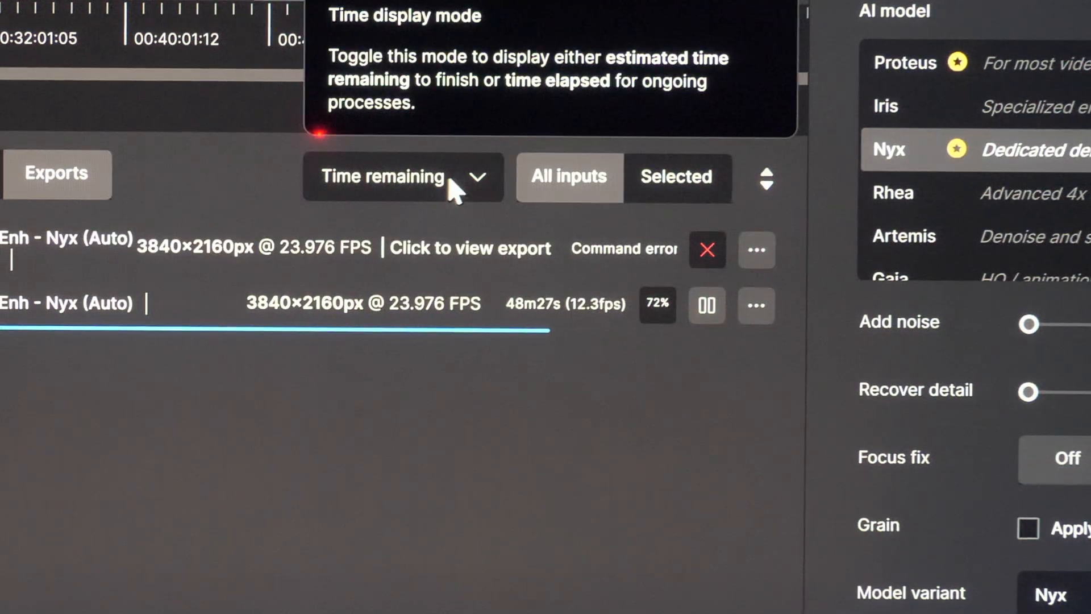
{"action": "left_click", "coordinate": [402, 176]}
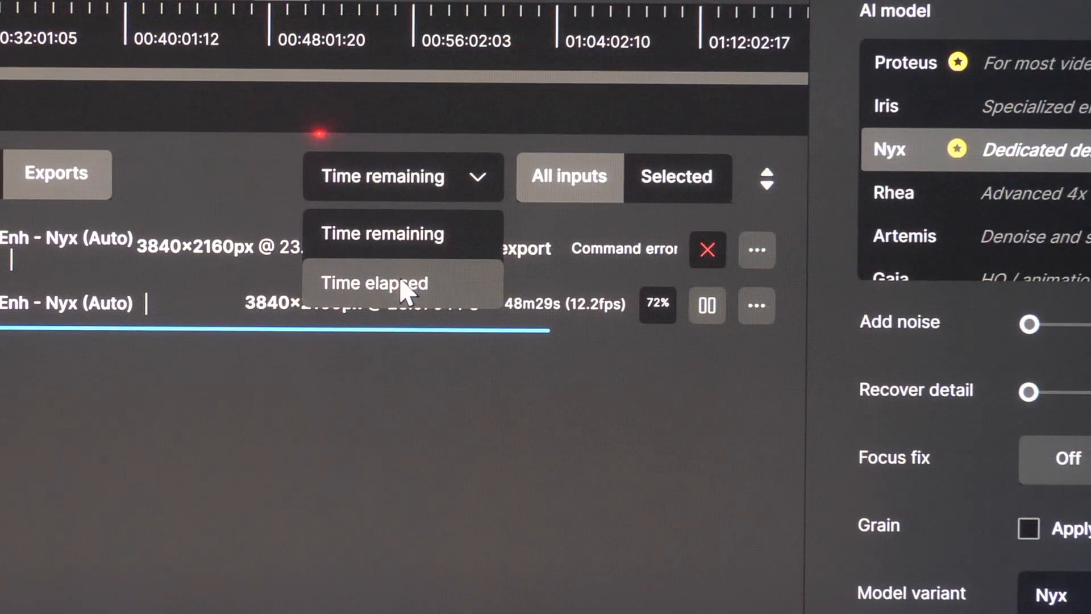
{"action": "left_click", "coordinate": [373, 283]}
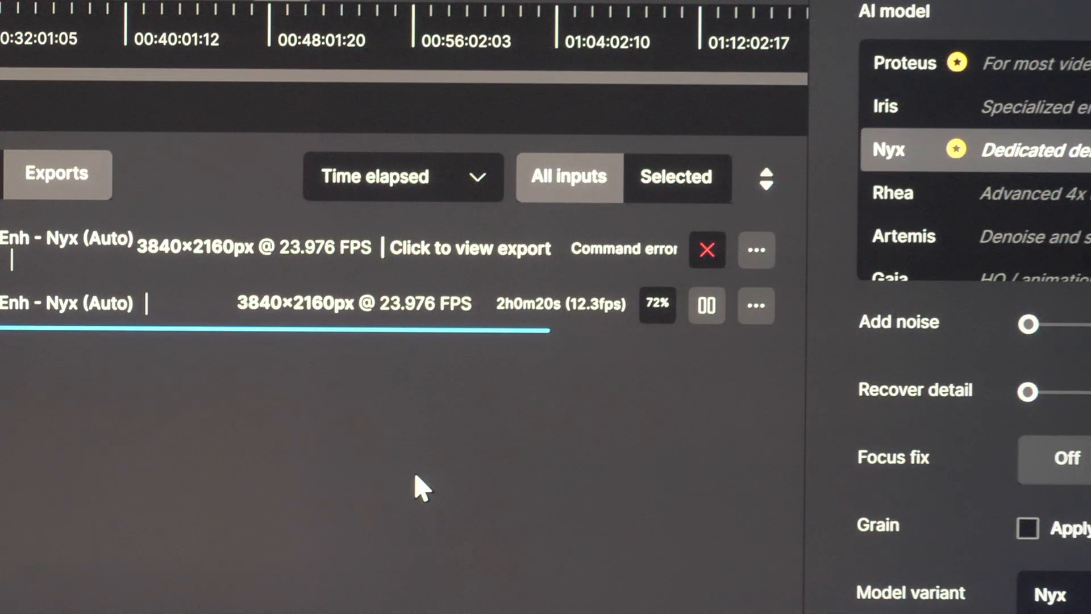
{"action": "mouse_move", "coordinate": [580, 456]}
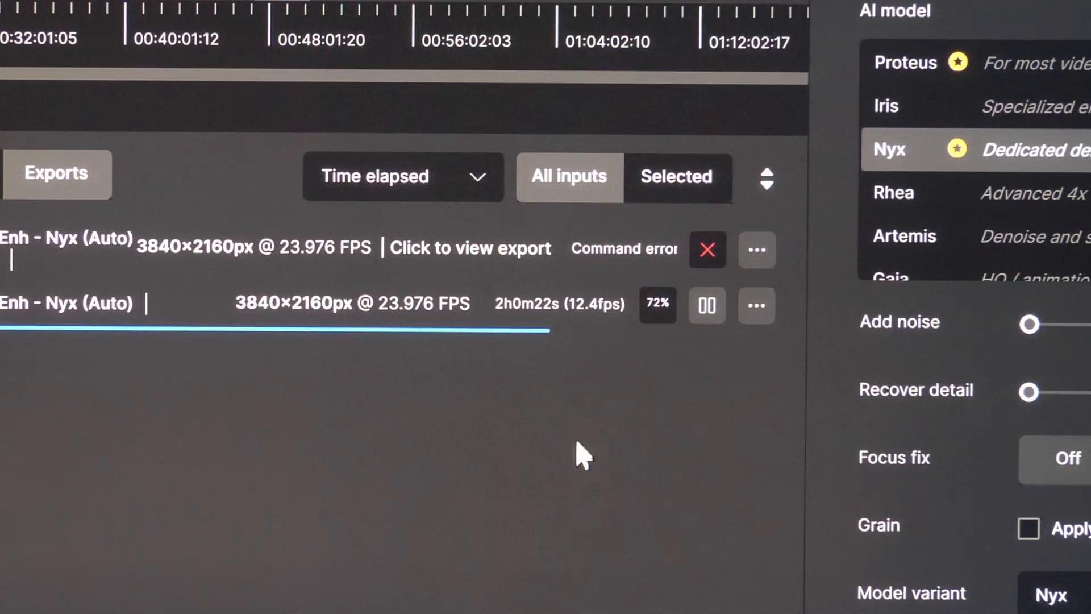
{"action": "mouse_move", "coordinate": [414, 247]}
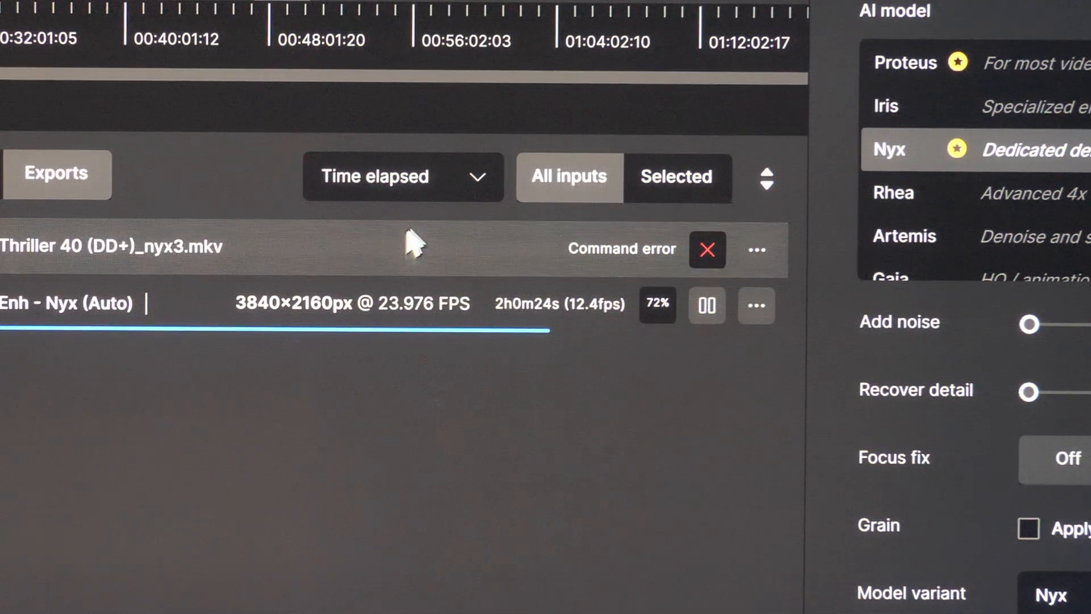
{"action": "left_click", "coordinate": [402, 176]}
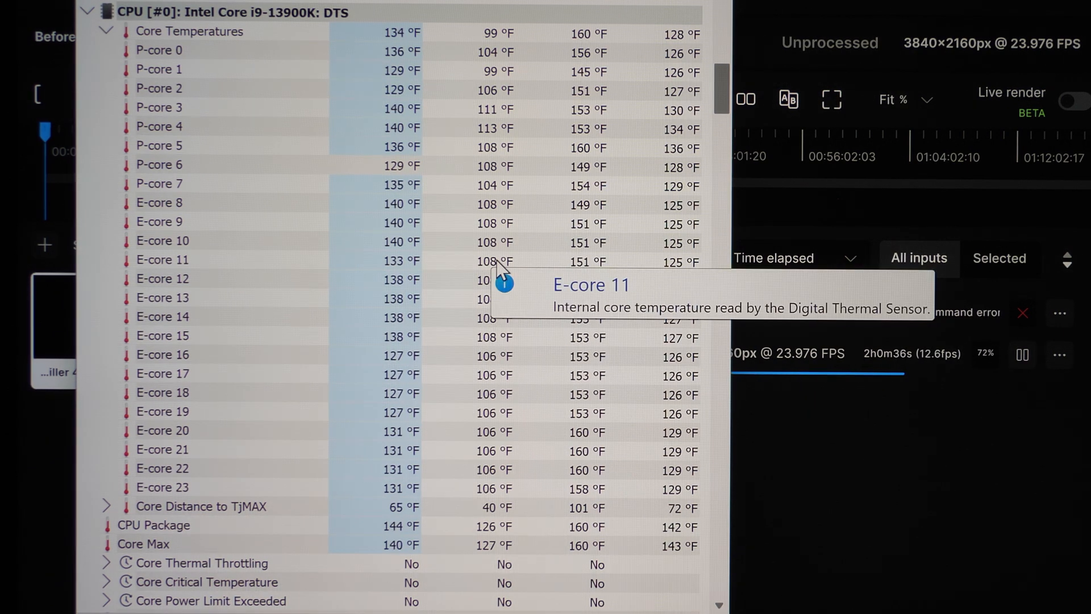
{"action": "mouse_move", "coordinate": [590, 561]}
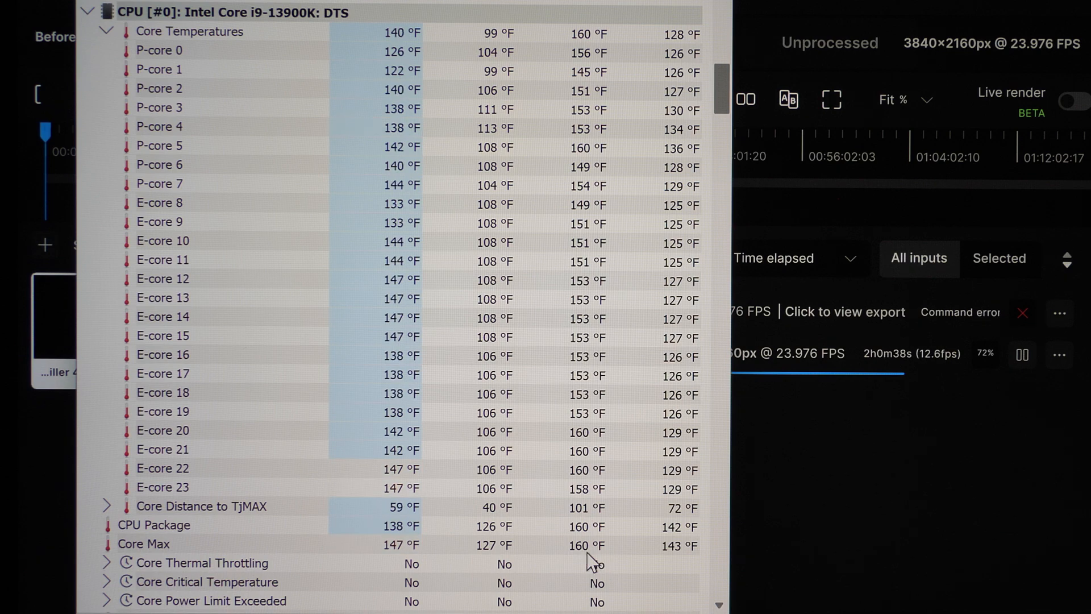
{"action": "mouse_move", "coordinate": [591, 547]}
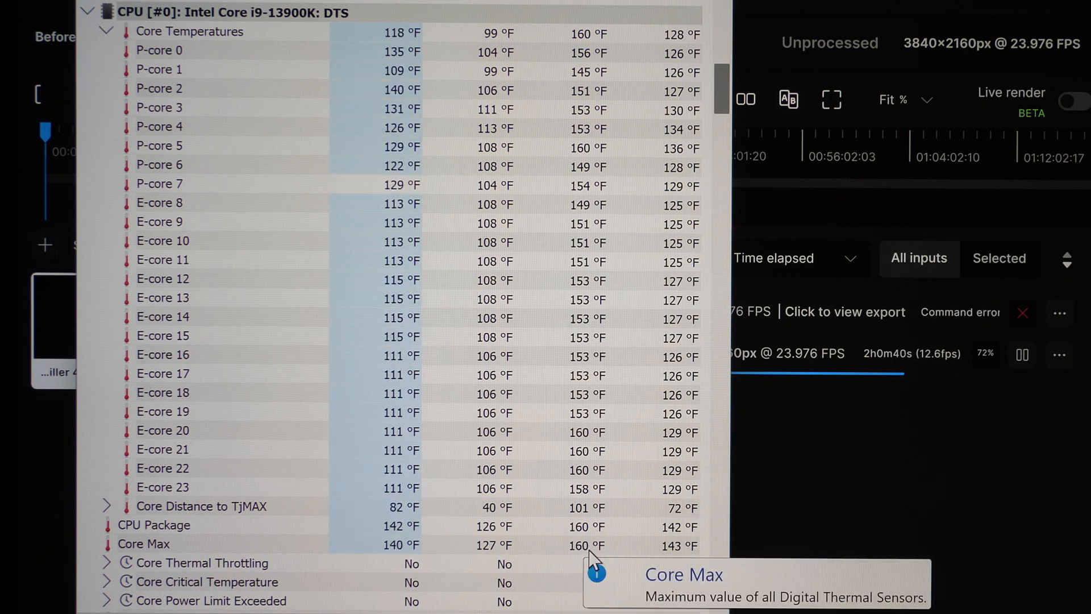
Step: Scroll the Sensors Status list down to the CPU DTS per-core Core Temperatures rows
{"action": "scroll", "scroll_direction": "down", "scroll_amount": 3}
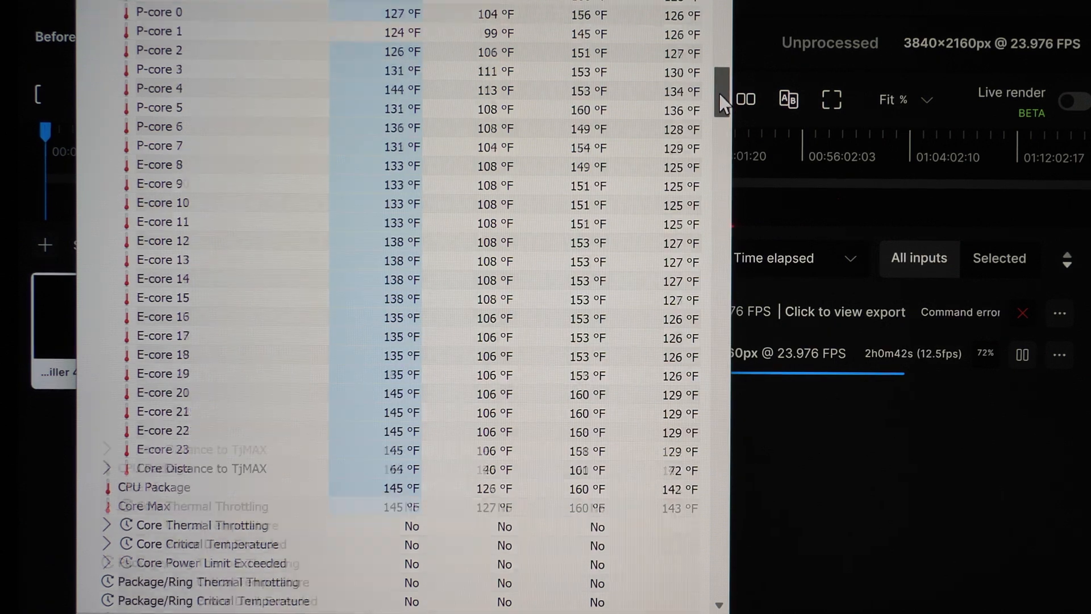
{"action": "scroll", "scroll_direction": "down", "scroll_amount": 3}
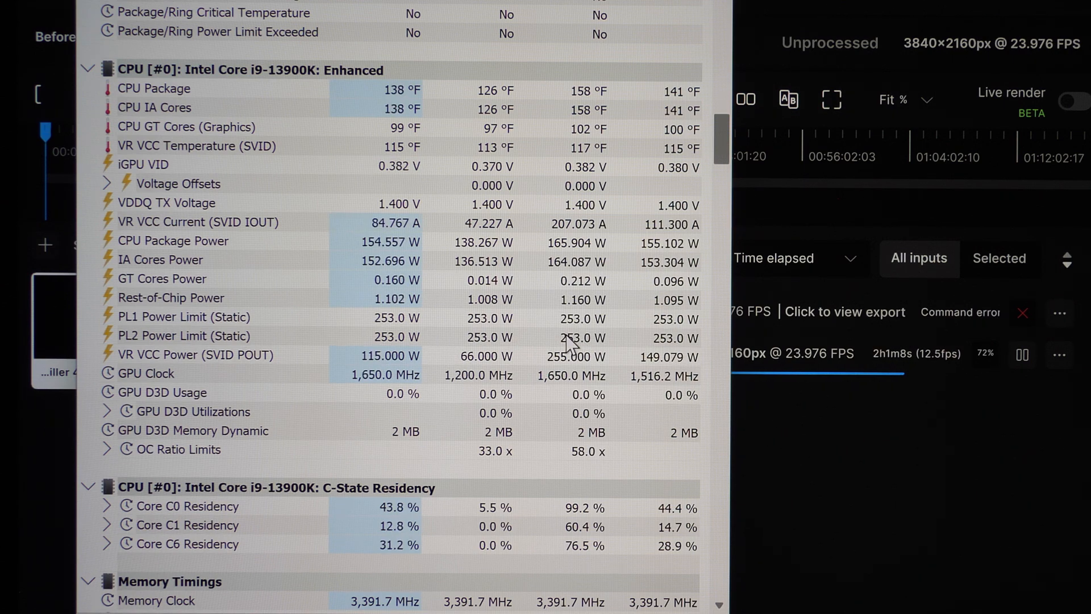
{"action": "mouse_move", "coordinate": [603, 345]}
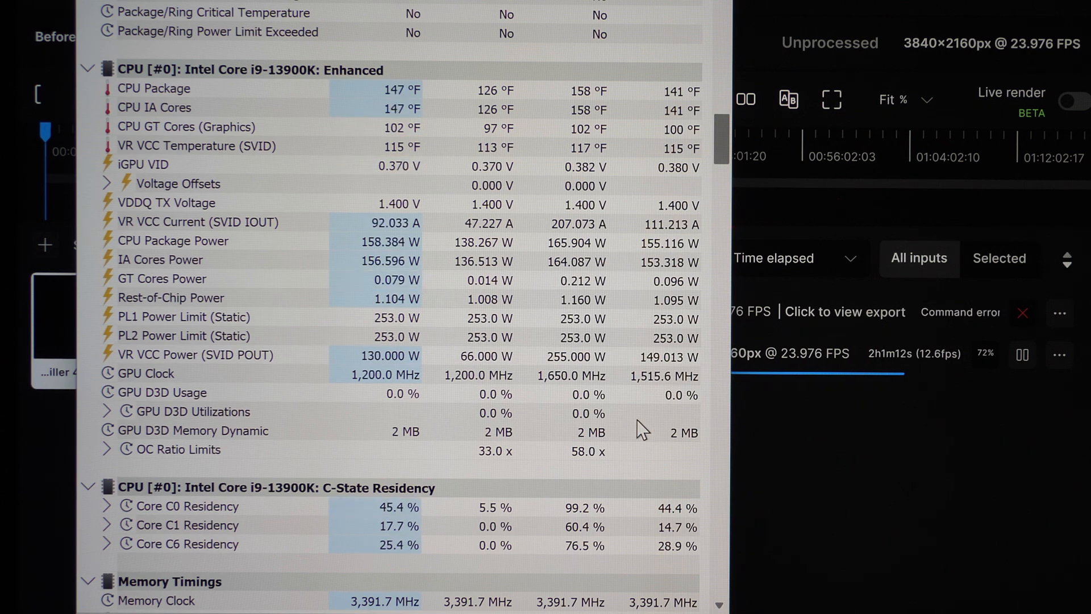
{"action": "mouse_move", "coordinate": [355, 412]}
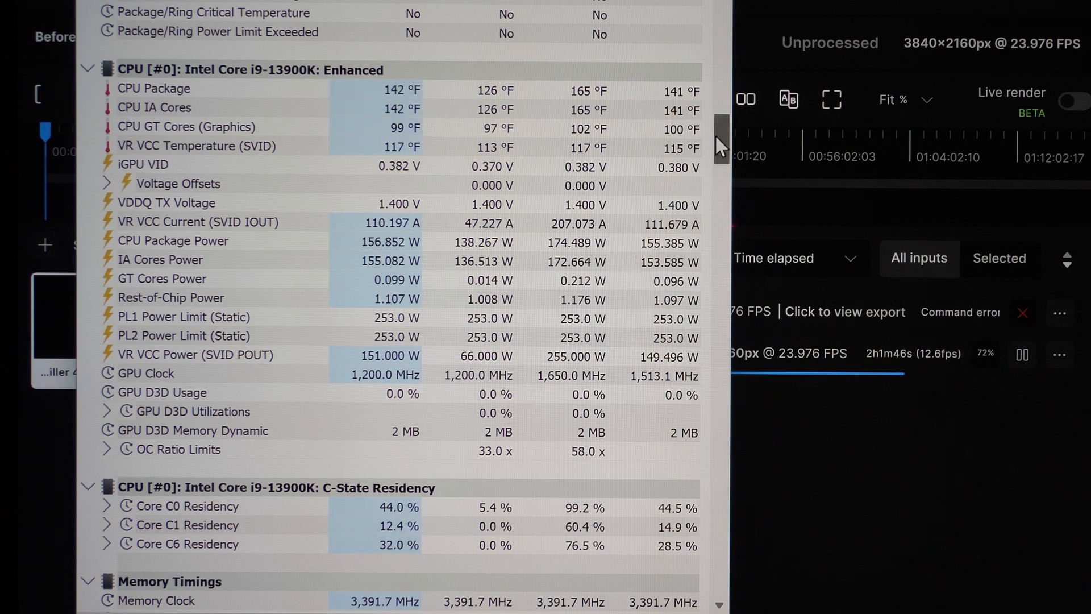
{"action": "scroll", "scroll_direction": "down", "scroll_amount": 3}
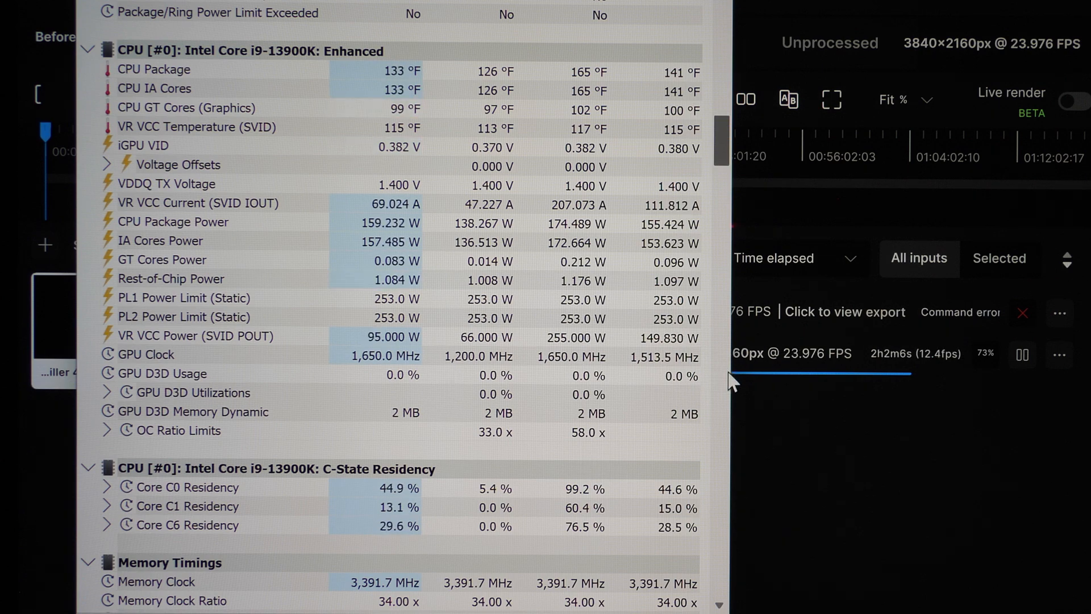
{"action": "scroll", "scroll_direction": "down", "scroll_amount": 3}
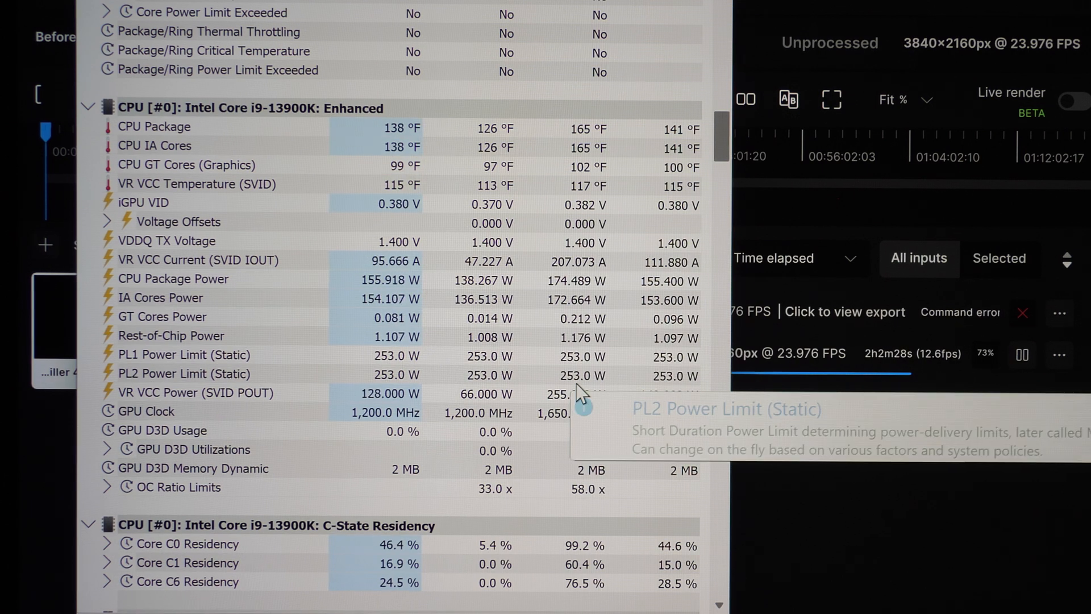
{"action": "mouse_move", "coordinate": [658, 449]}
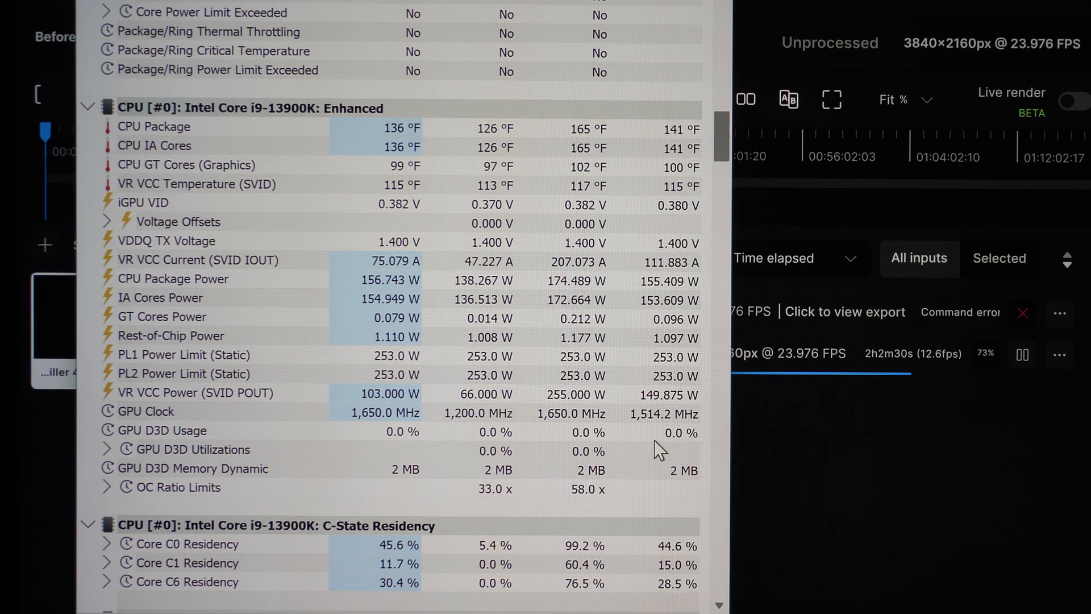
{"action": "mouse_move", "coordinate": [623, 400]}
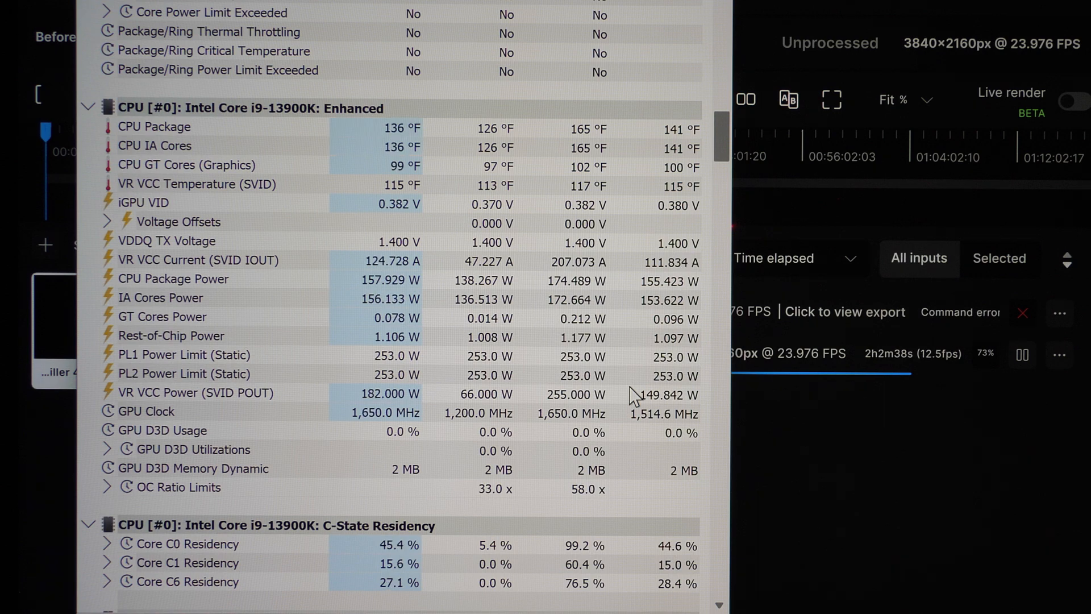
{"action": "mouse_move", "coordinate": [629, 397]}
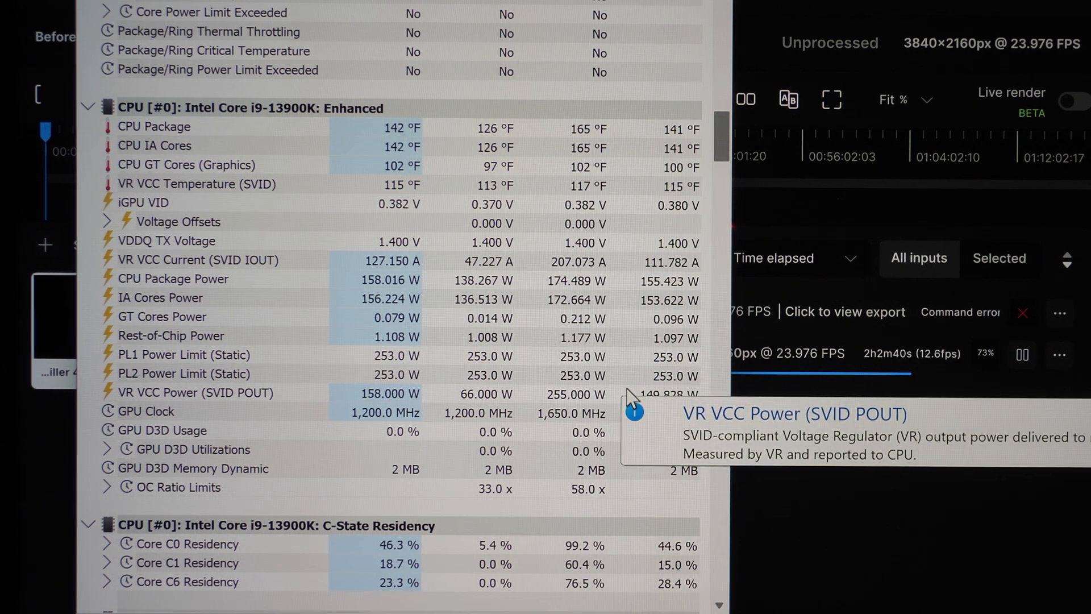
{"action": "mouse_move", "coordinate": [651, 488]}
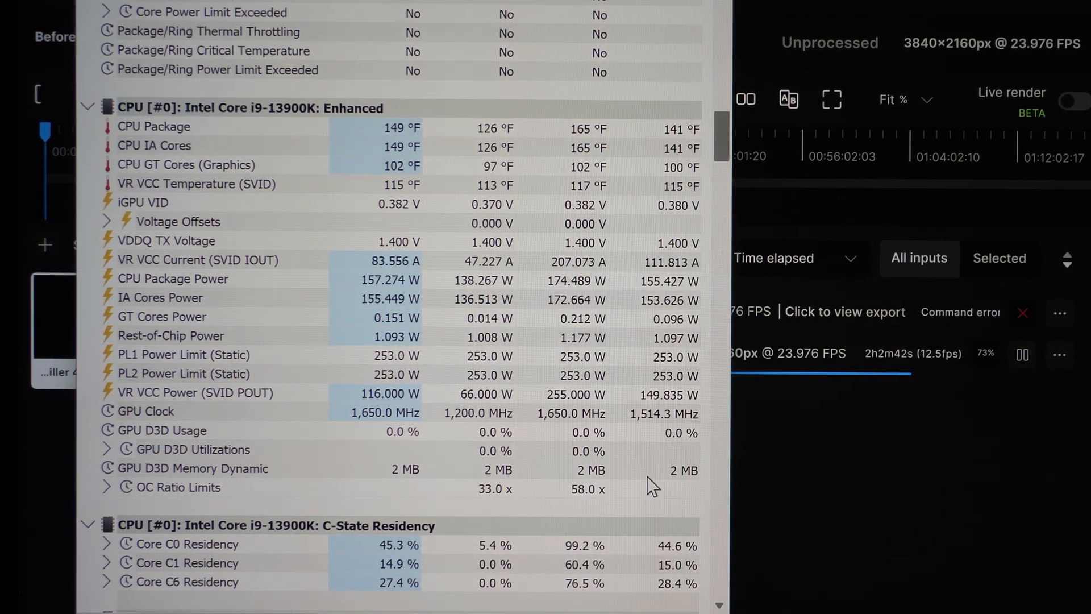
{"action": "mouse_move", "coordinate": [650, 480]}
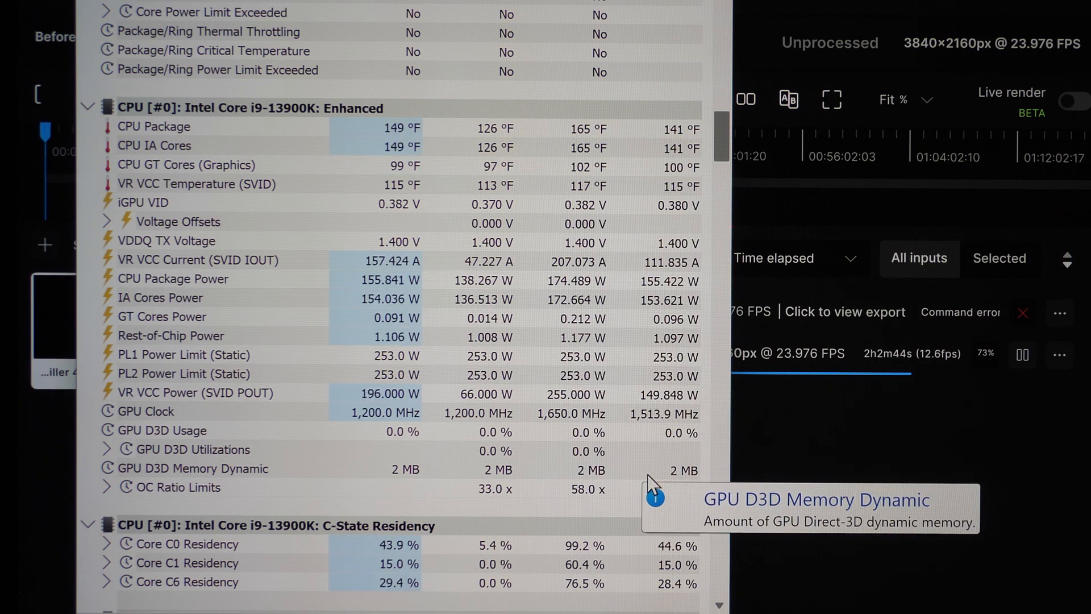
{"action": "scroll", "scroll_direction": "up", "scroll_amount": 3}
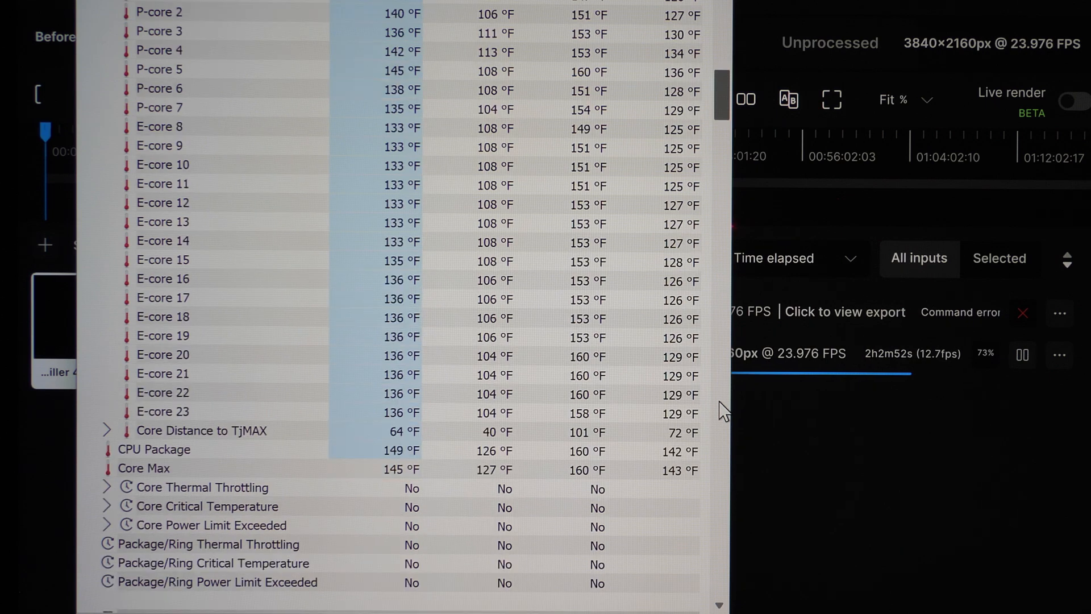
Step: Scroll the sensor list up past DTS Core Temperatures to the core clock and CPU usage rows
{"action": "scroll", "scroll_direction": "up", "scroll_amount": 3}
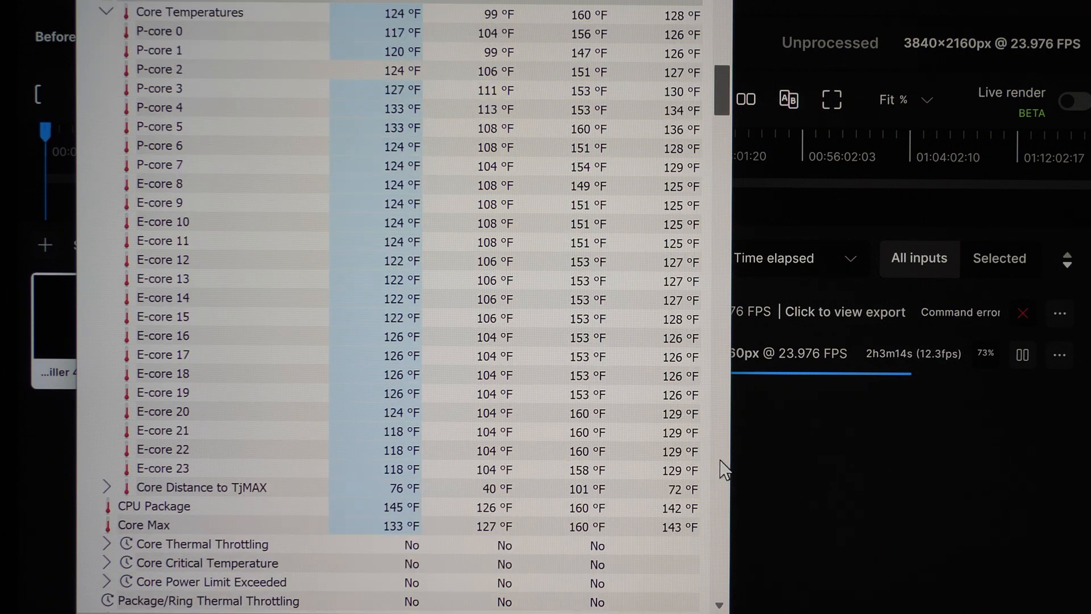
{"action": "scroll", "scroll_direction": "up", "scroll_amount": 3}
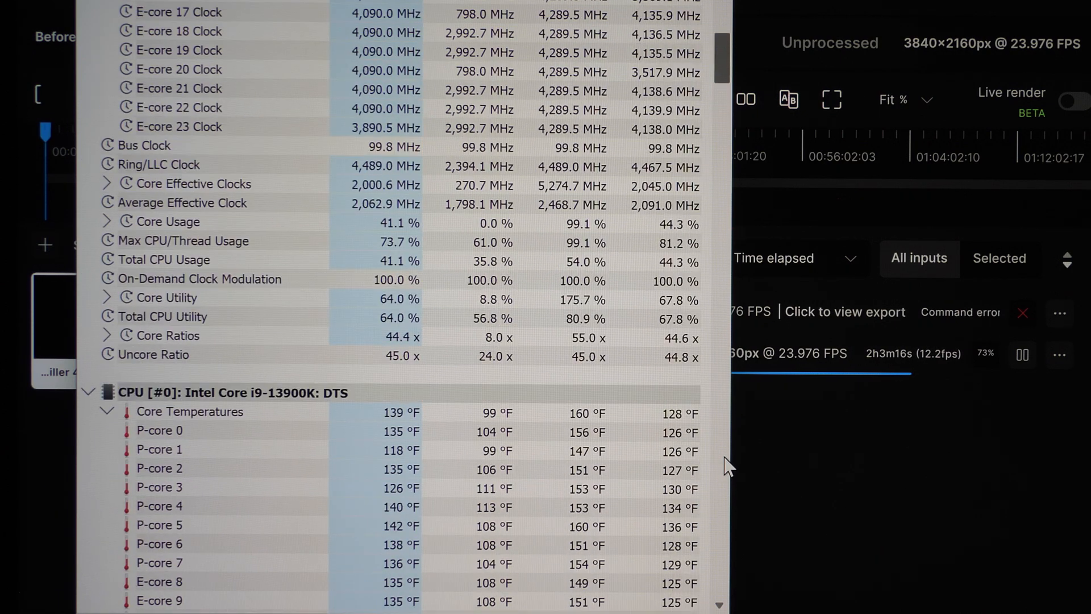
{"action": "scroll", "scroll_direction": "up", "scroll_amount": 3}
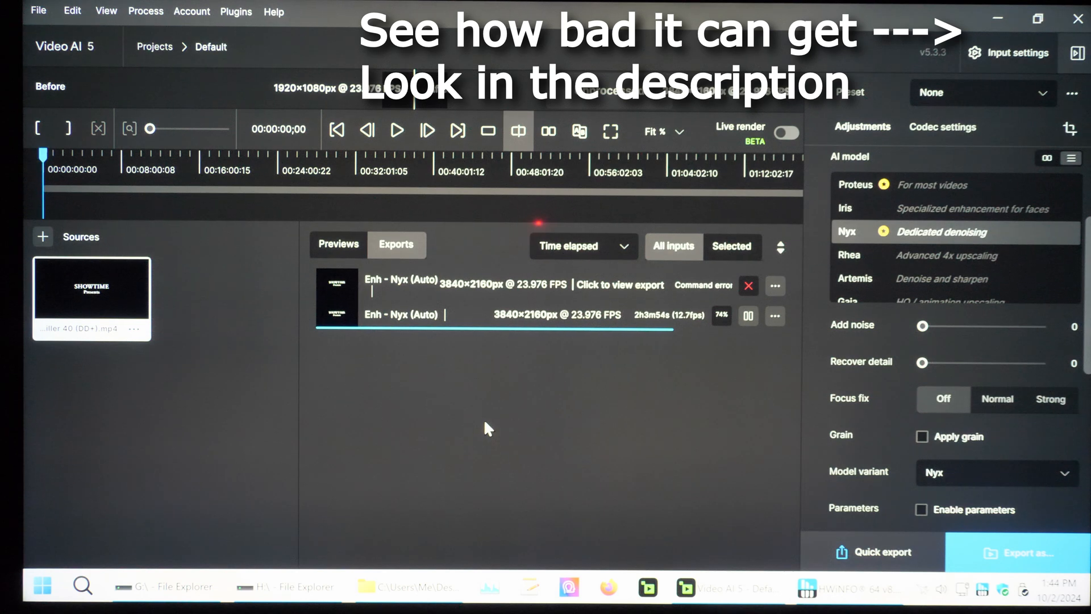
{"action": "mouse_move", "coordinate": [497, 423]}
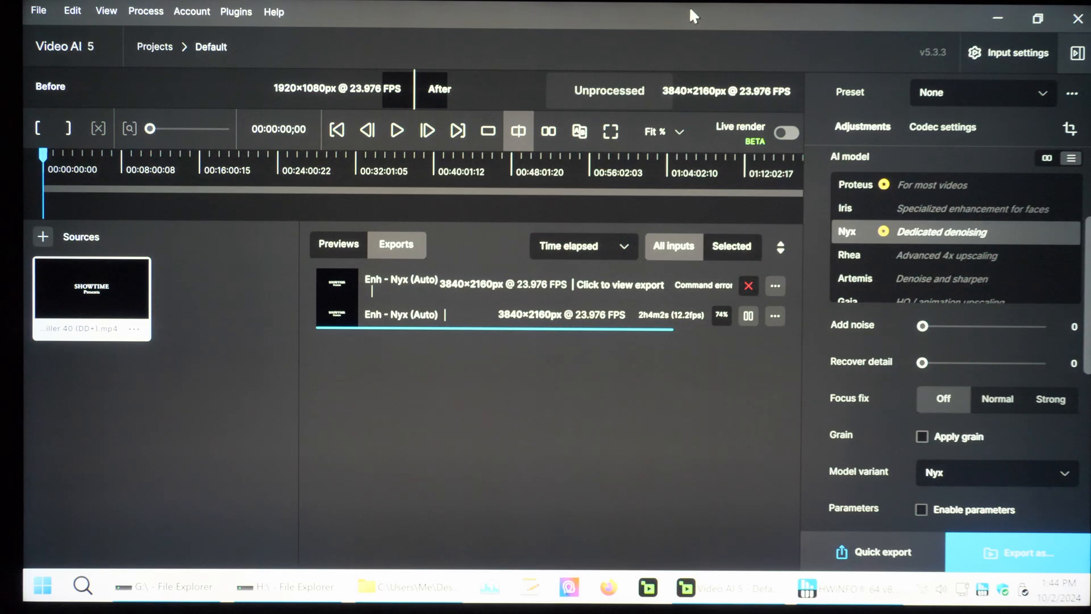
{"action": "mouse_move", "coordinate": [543, 479]}
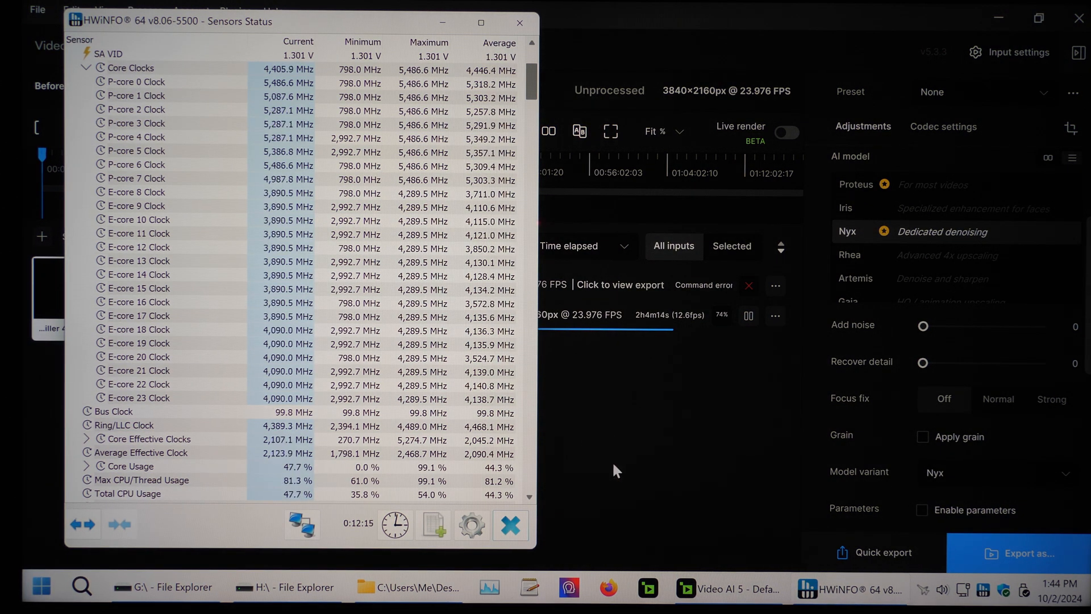
Step: Scroll the sensor list down from Core Clocks to the DTS Core Temperatures section
{"action": "scroll", "scroll_direction": "down", "scroll_amount": 3}
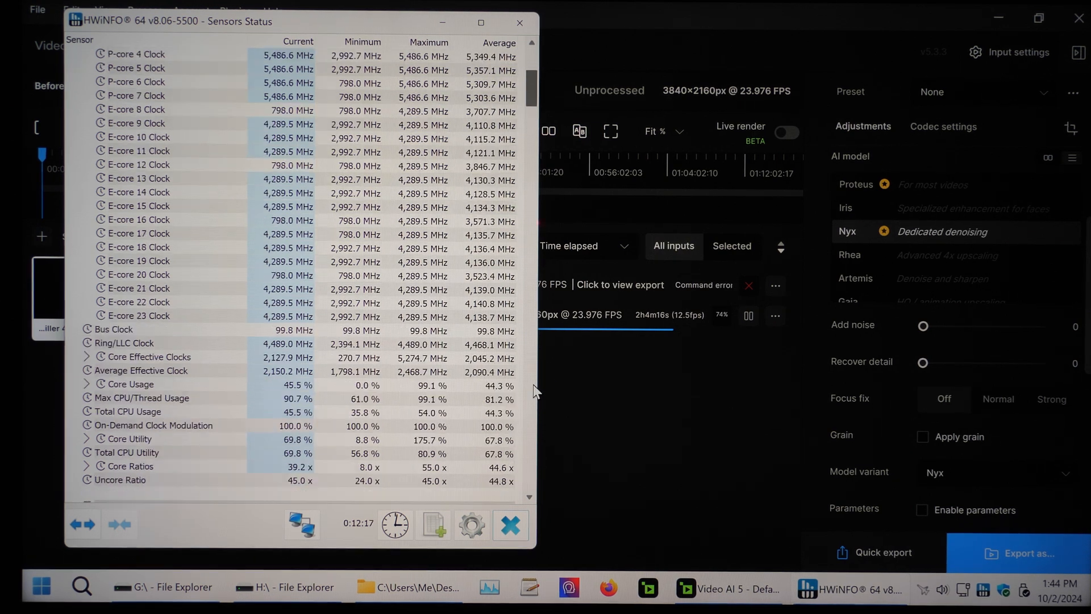
{"action": "scroll", "scroll_direction": "down", "scroll_amount": 3}
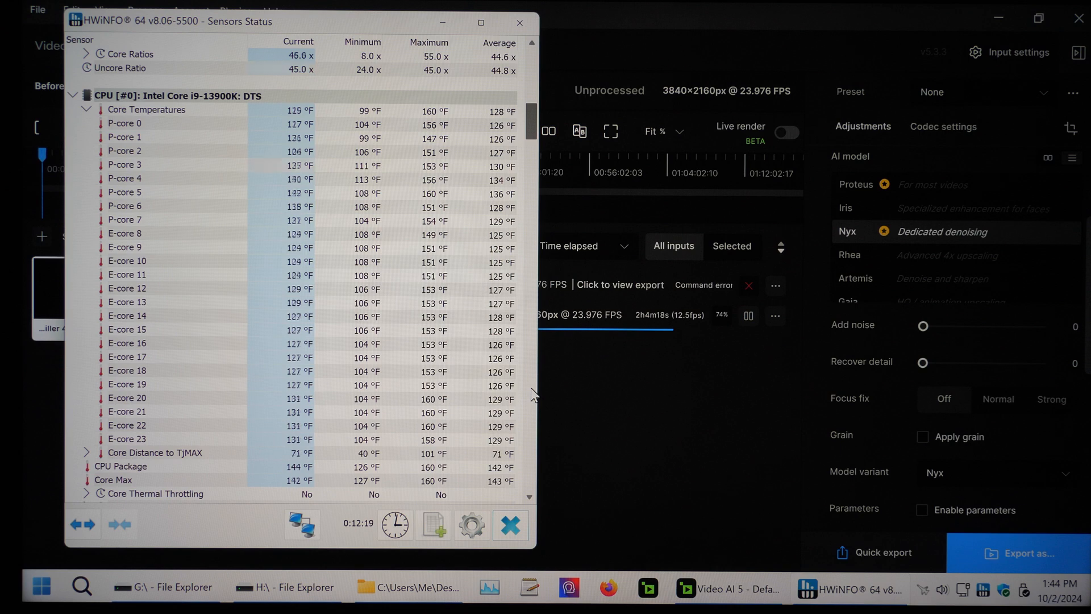
{"action": "scroll", "scroll_direction": "down", "scroll_amount": 3}
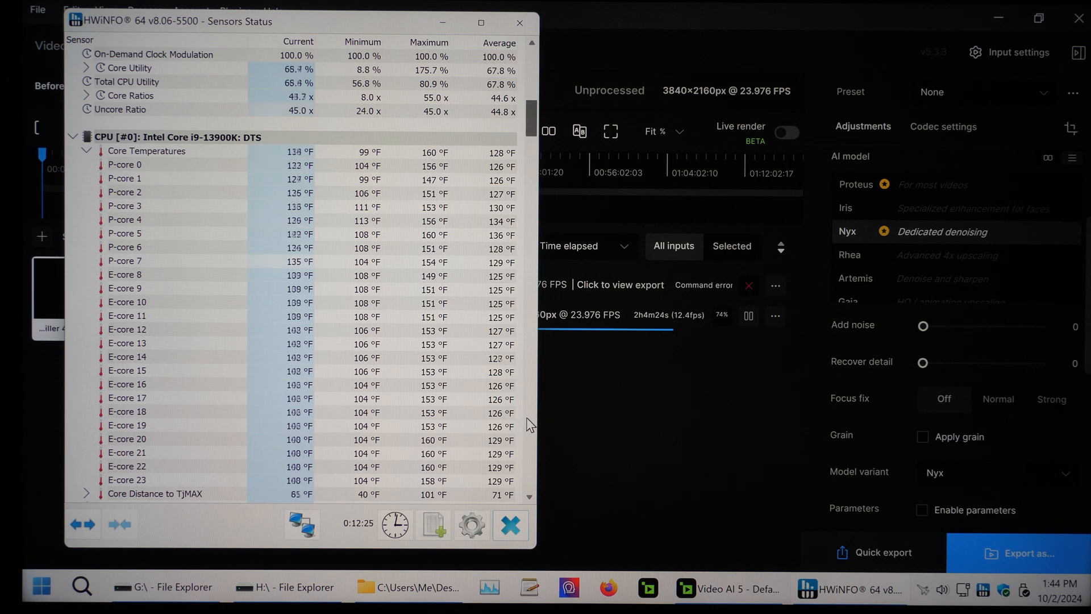
{"action": "mouse_move", "coordinate": [557, 390]}
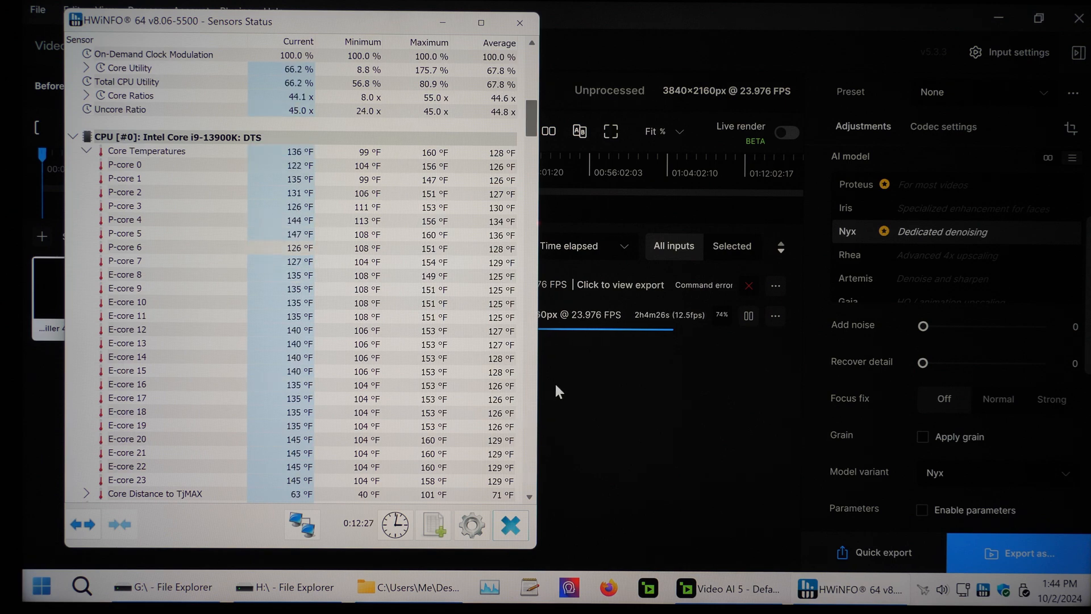